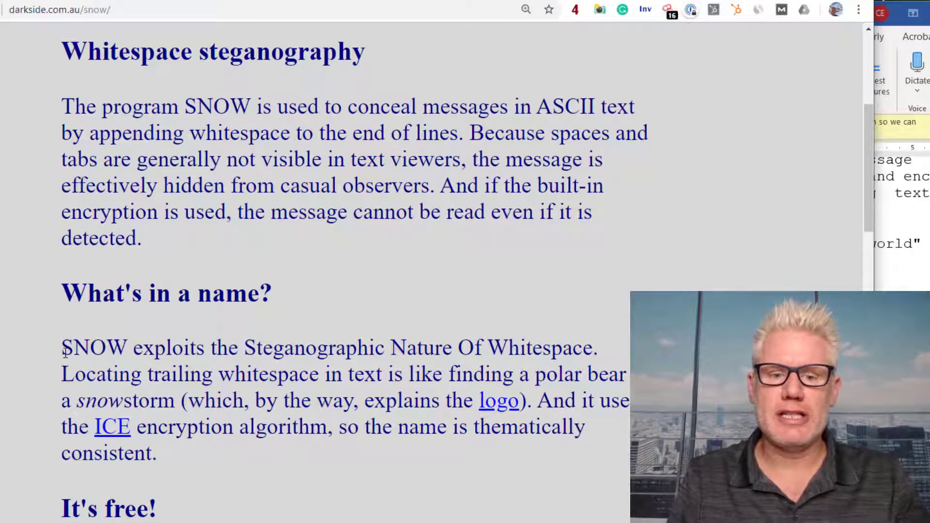
{"action": "mouse_move", "coordinate": [358, 335]}
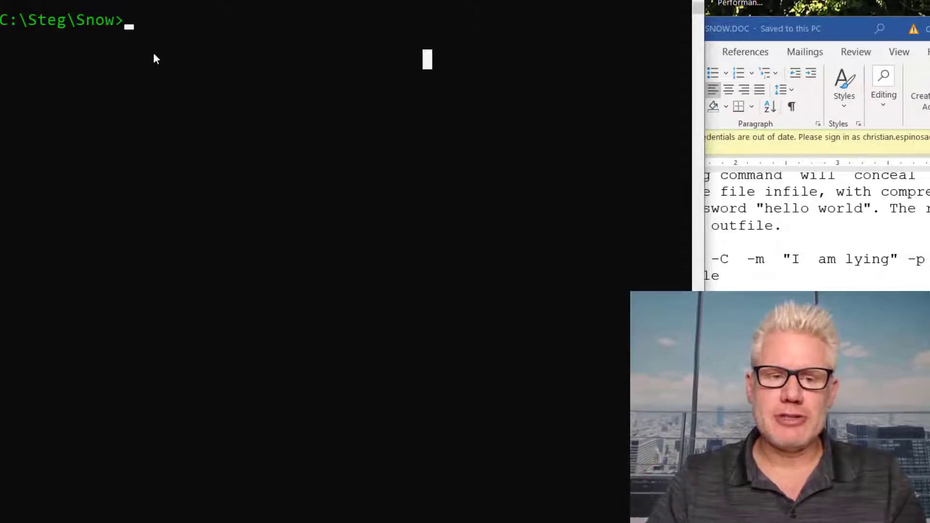
List the C:\Steg\Snow folder with dir, showing kitler.txt, SNOW.DOC, SNOW.EXE and snwdos32.zip
{"action": "type", "text": "dir"}
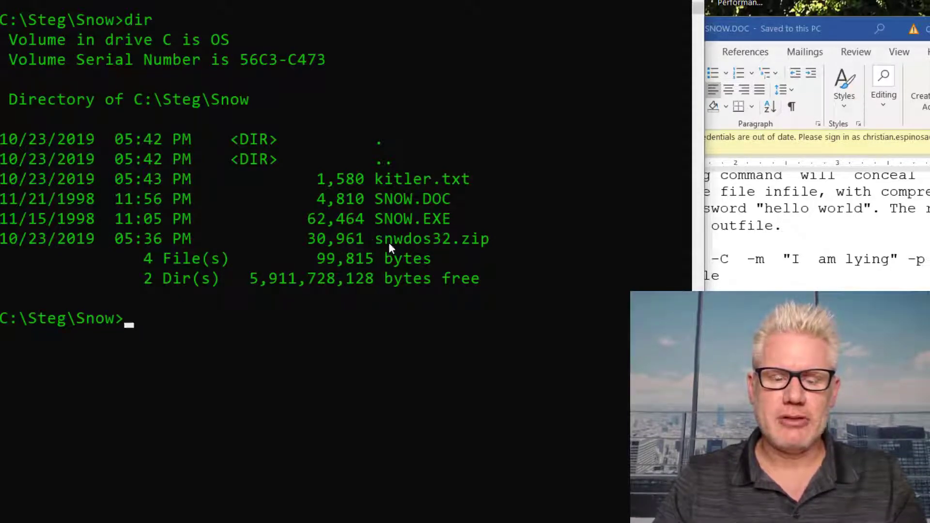
{"action": "mouse_move", "coordinate": [446, 248]}
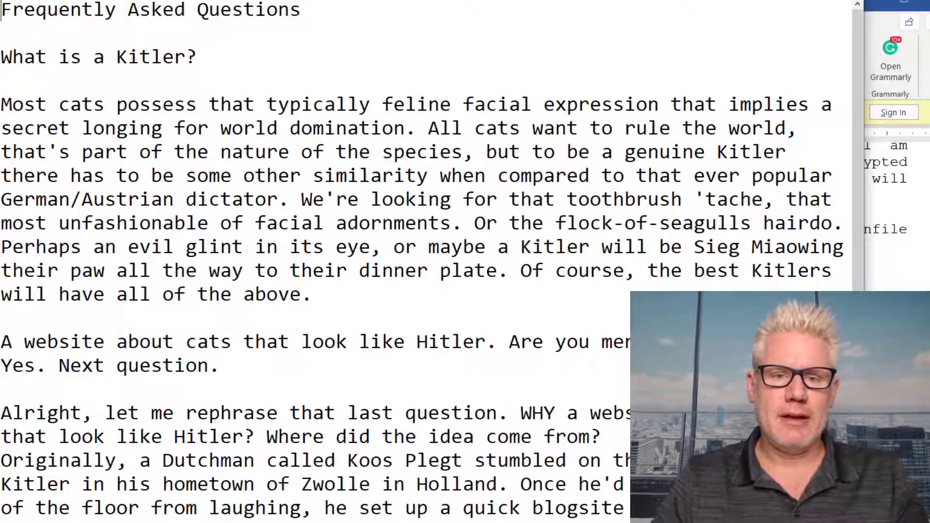
{"action": "scroll", "scroll_direction": "down", "scroll_amount": 3}
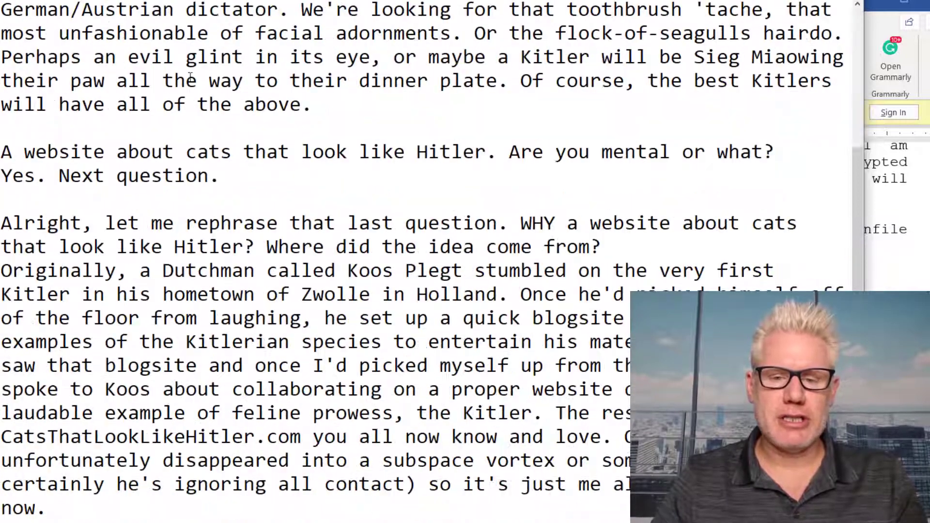
{"action": "scroll", "scroll_direction": "up", "scroll_amount": 3}
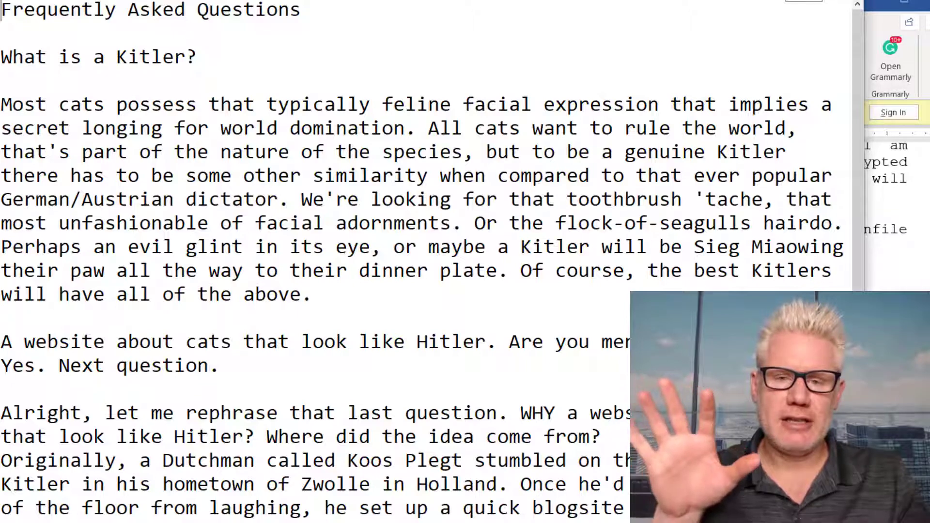
{"action": "scroll", "scroll_direction": "down", "scroll_amount": 3}
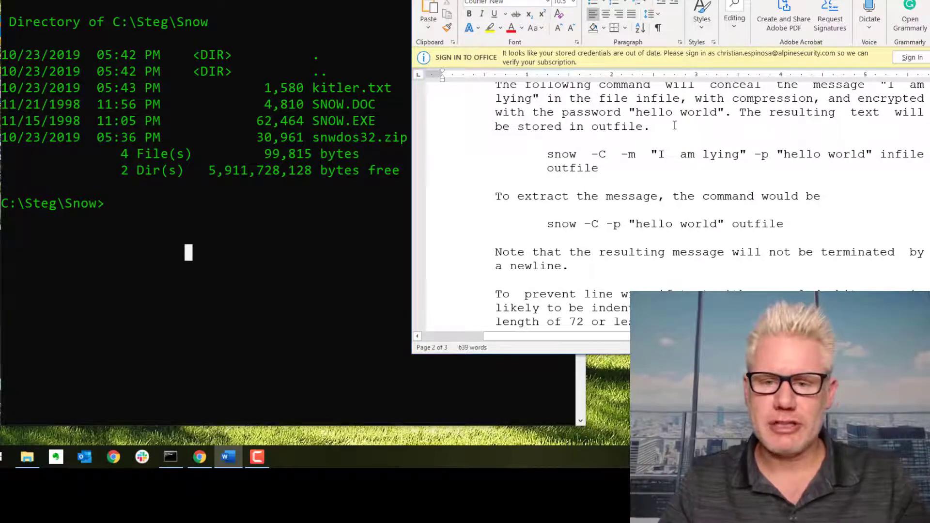
Select the snow -C -m conceal example in SNOW.DOC, then return focus to Command Prompt
{"action": "double_click", "coordinate": [561, 154]}
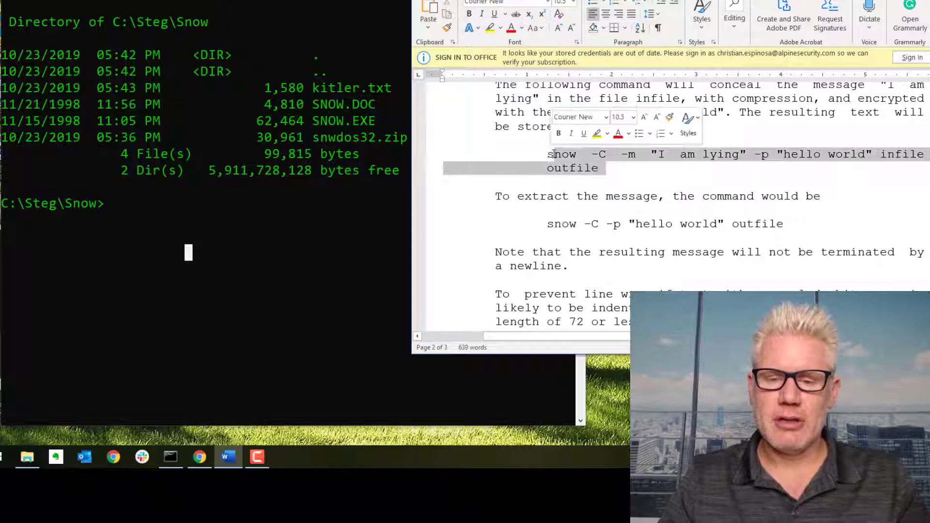
{"action": "left_click", "coordinate": [628, 153]}
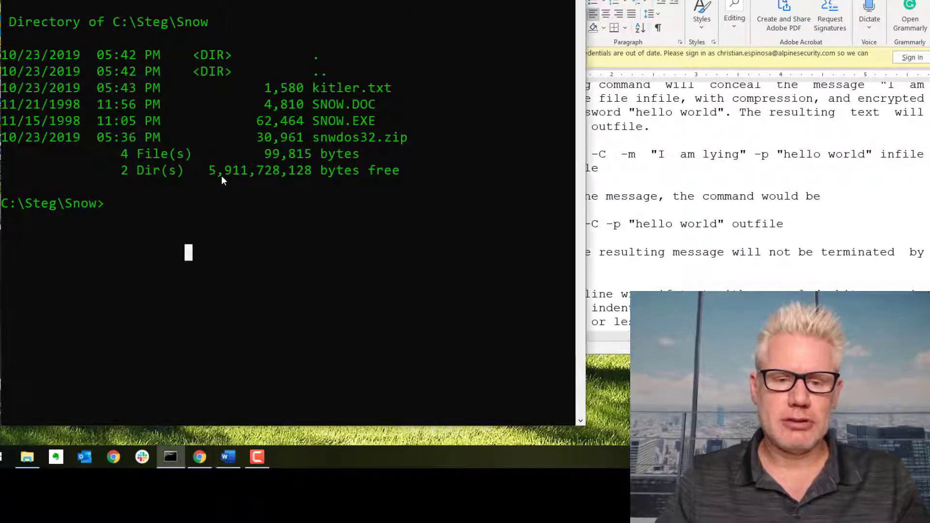
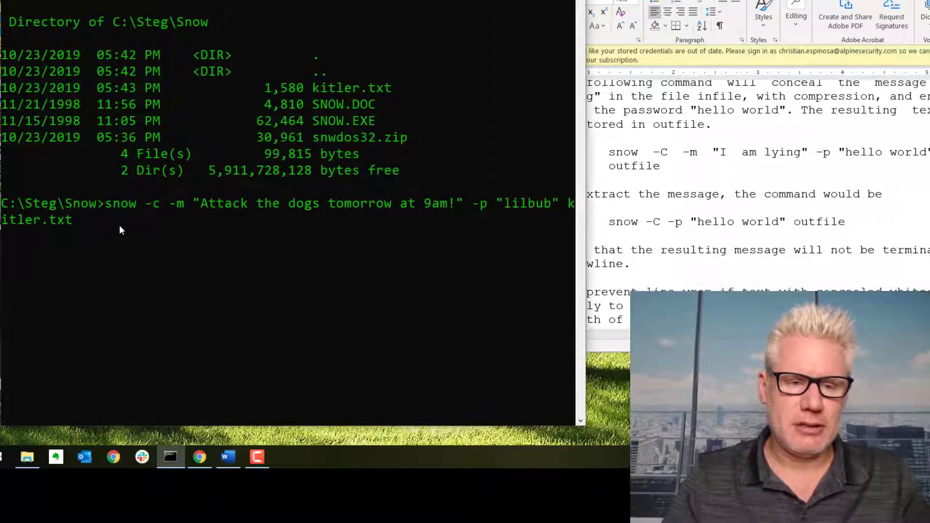
{"action": "type", "text": "kitl"}
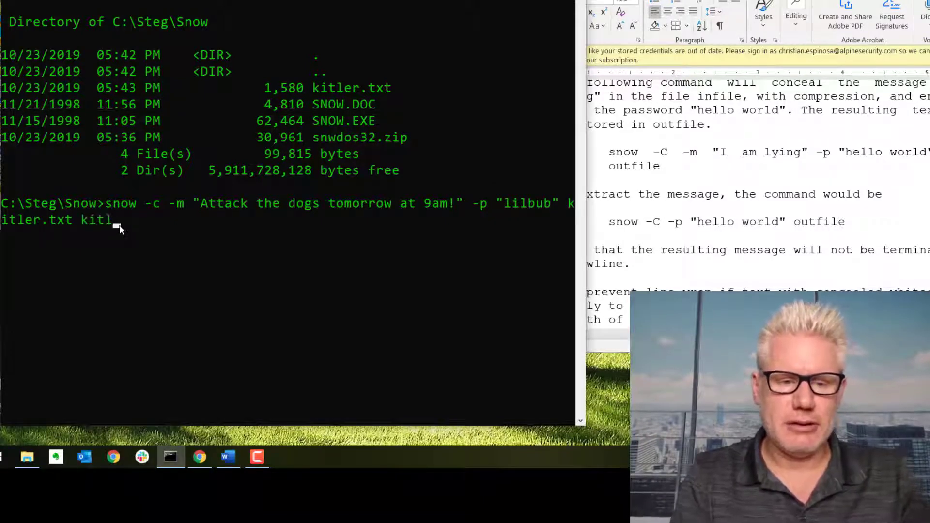
{"action": "type", "text": "ert"}
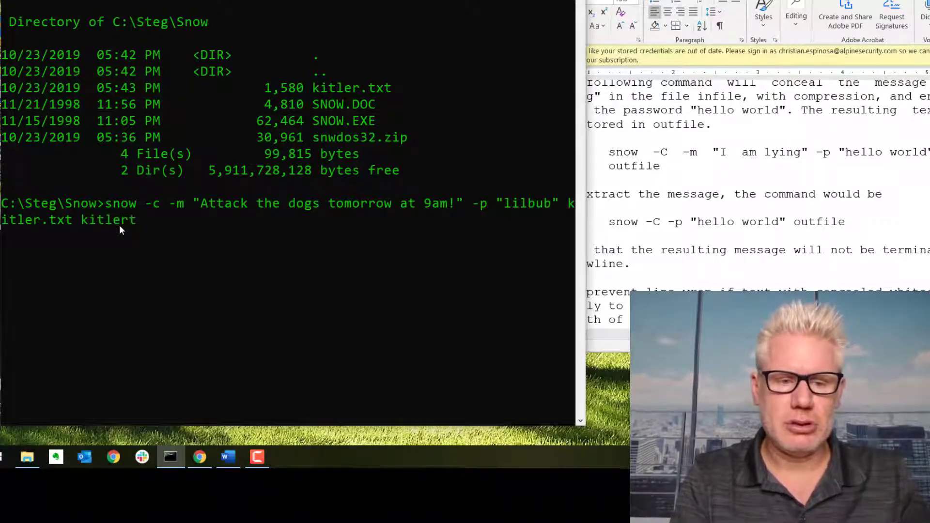
{"action": "type", "text": "2.txt"}
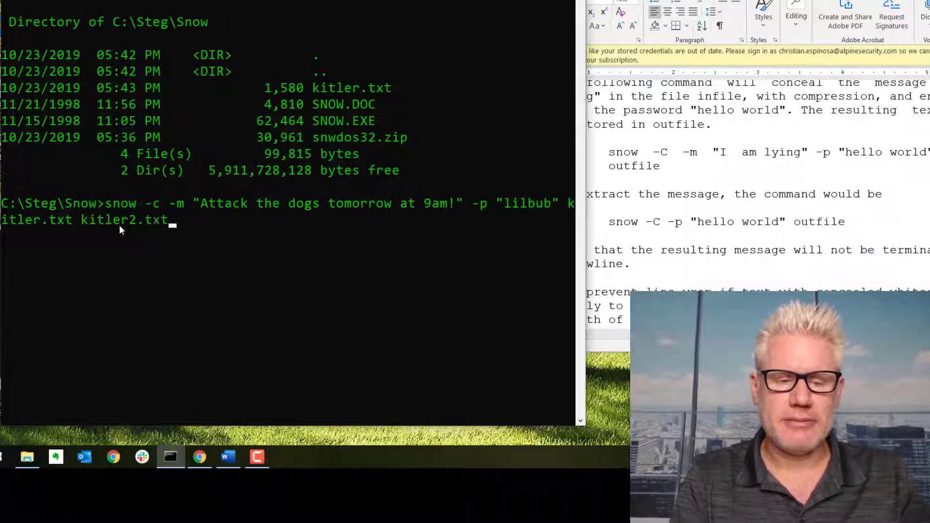
{"action": "key", "text": "Return"}
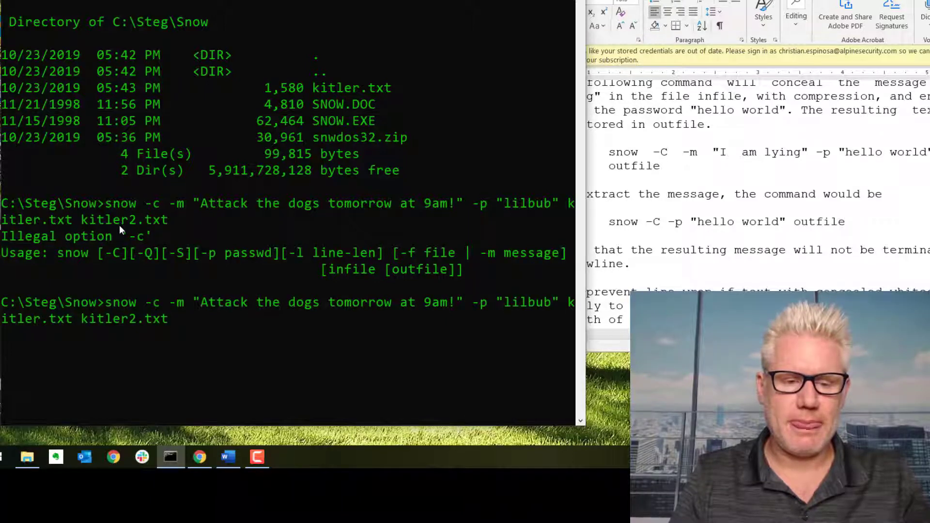
{"action": "key", "text": "Return"}
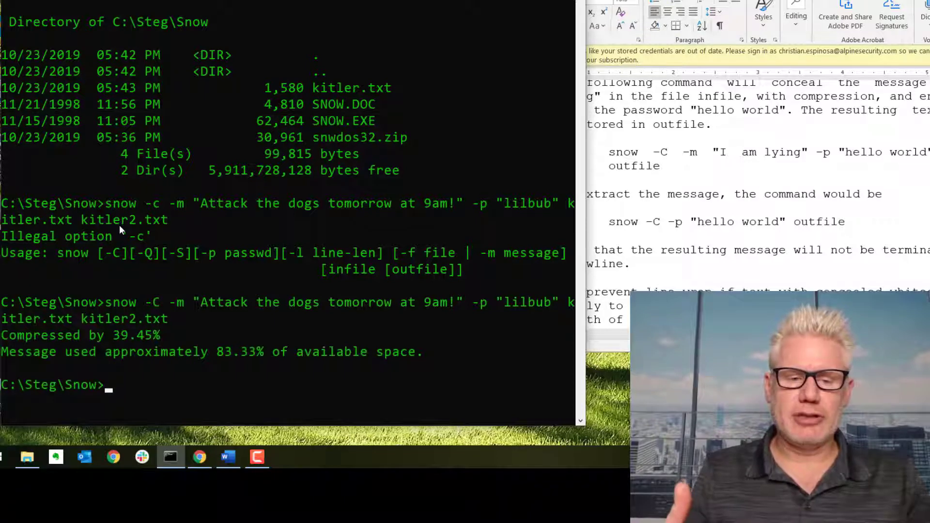
{"action": "mouse_move", "coordinate": [109, 182]}
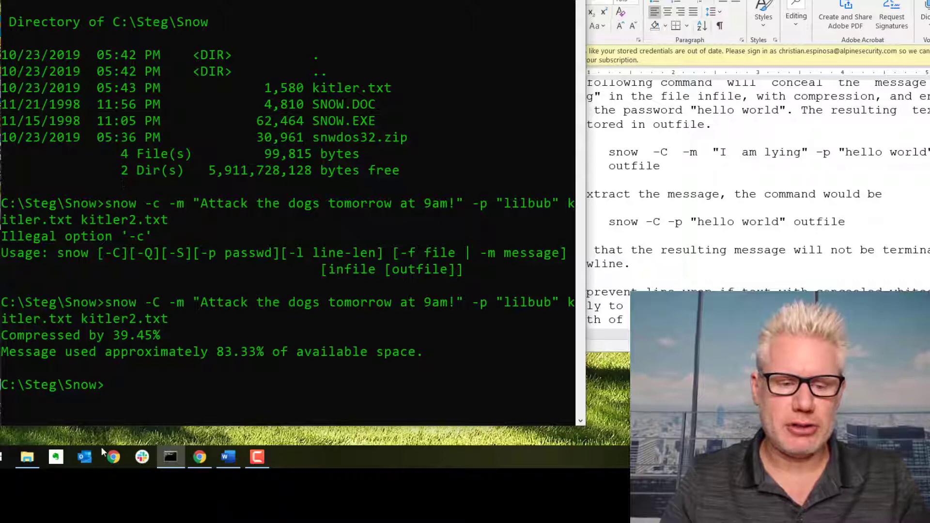
{"action": "mouse_move", "coordinate": [47, 463]}
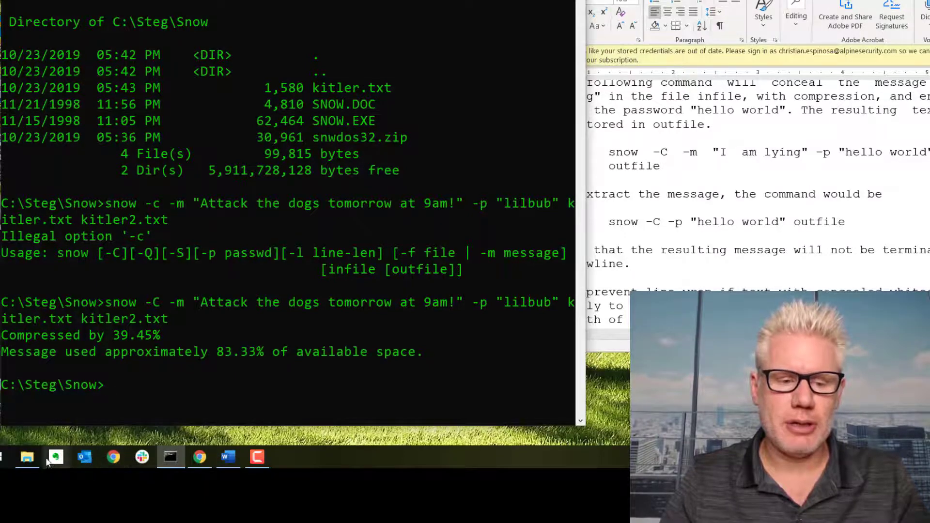
Open kitler.txt and kitler2.txt from the Snow folder in Notepad side by side
{"action": "left_click", "coordinate": [26, 457]}
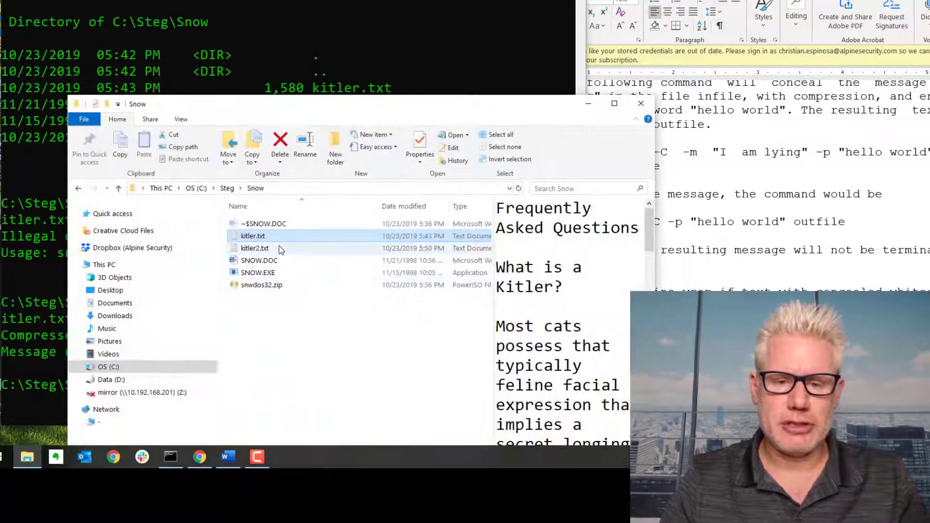
{"action": "mouse_move", "coordinate": [279, 248]}
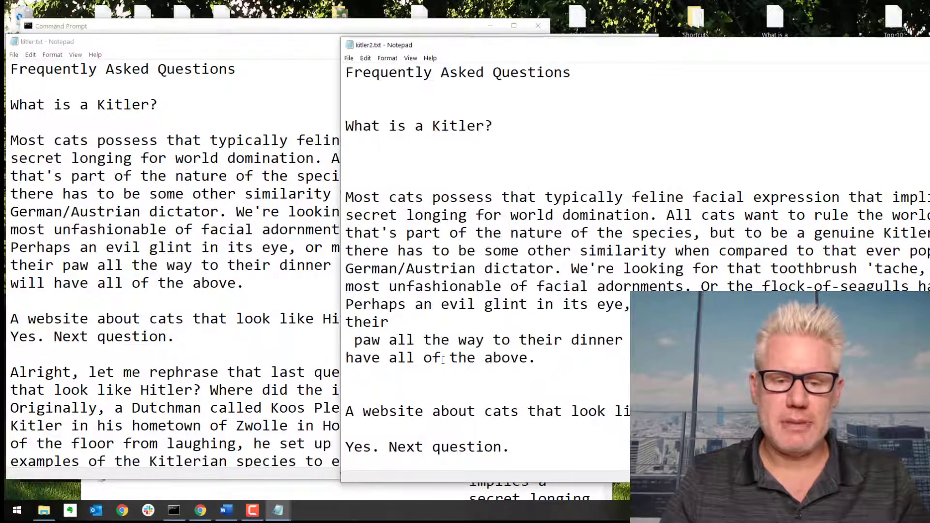
{"action": "left_click", "coordinate": [372, 143]}
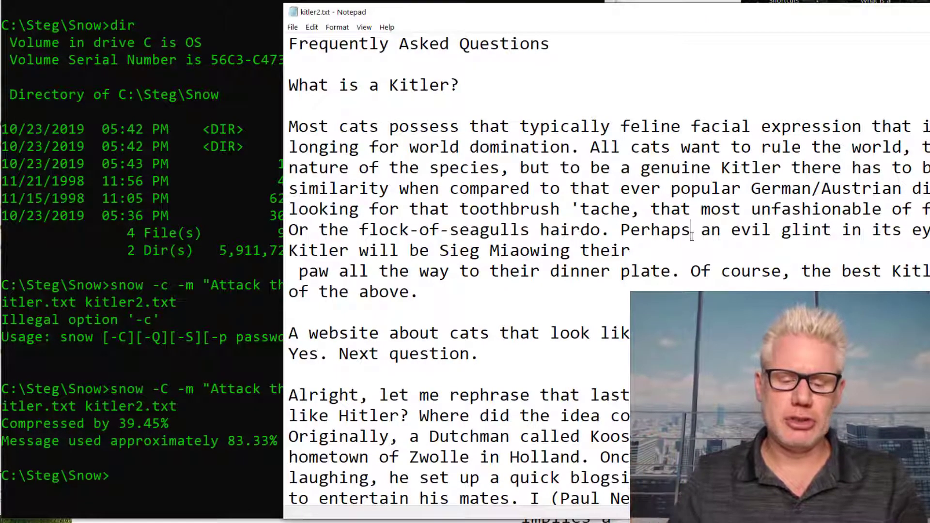
Search kitler2.txt for "attack" and dismiss the Cannot find notice
{"action": "key", "text": "ctrl+f"}
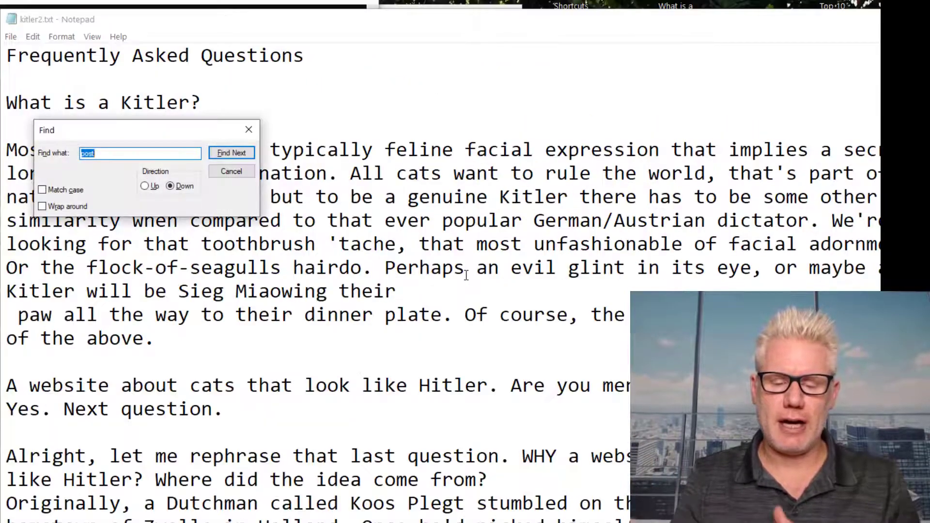
{"action": "type", "text": "attack"}
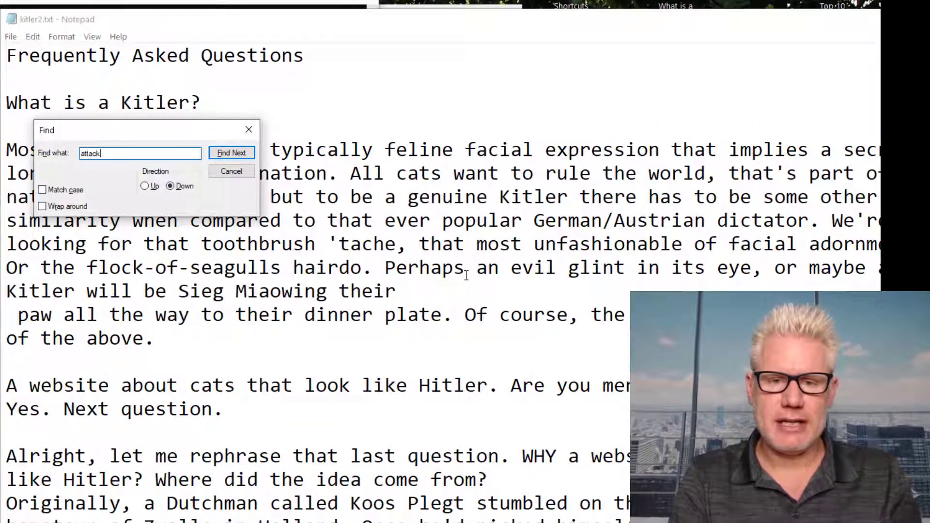
{"action": "left_click", "coordinate": [231, 152]}
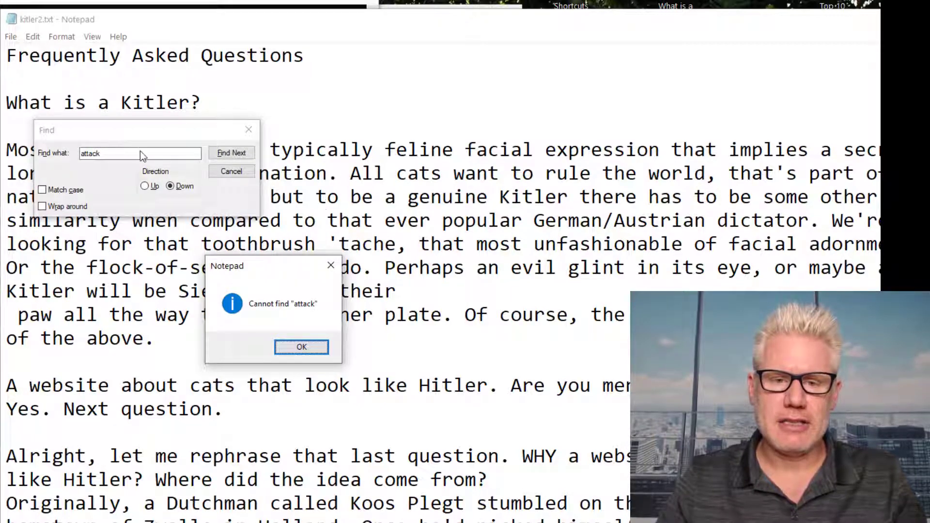
{"action": "left_click", "coordinate": [300, 347]}
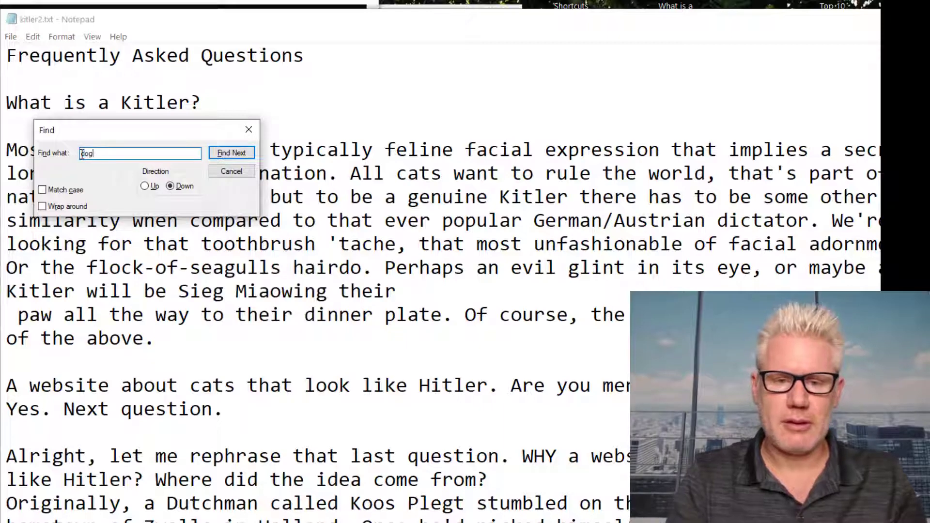
Search kitler2.txt for "dogs" and dismiss the Cannot find notice
{"action": "left_click", "coordinate": [231, 154]}
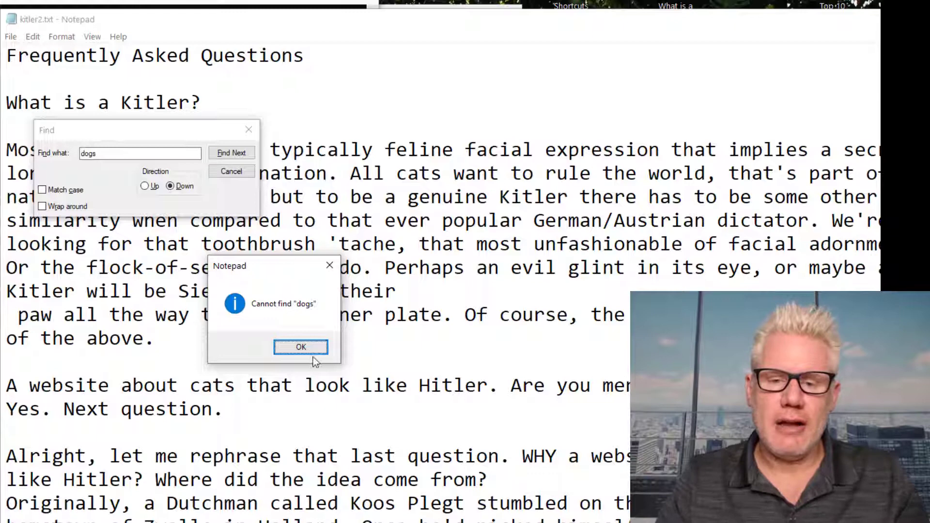
{"action": "left_click", "coordinate": [300, 347]}
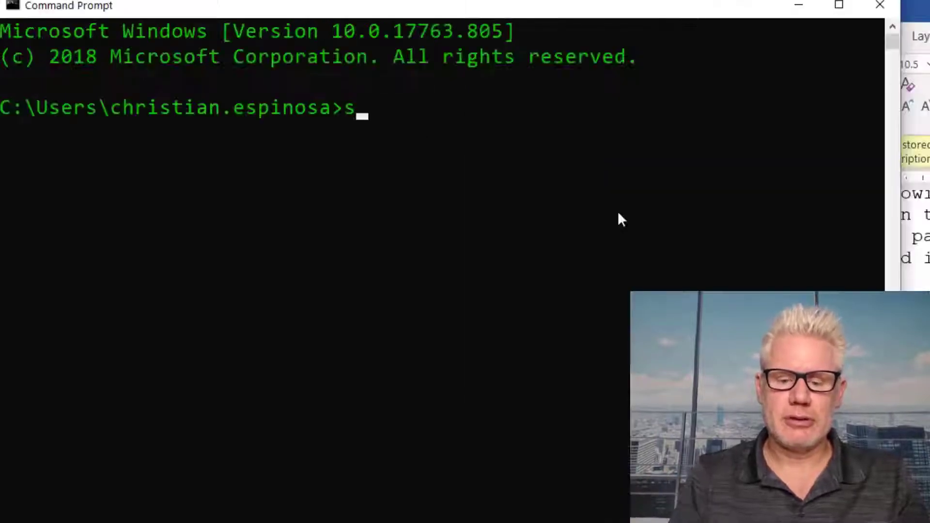
{"action": "type", "text": "now -C"}
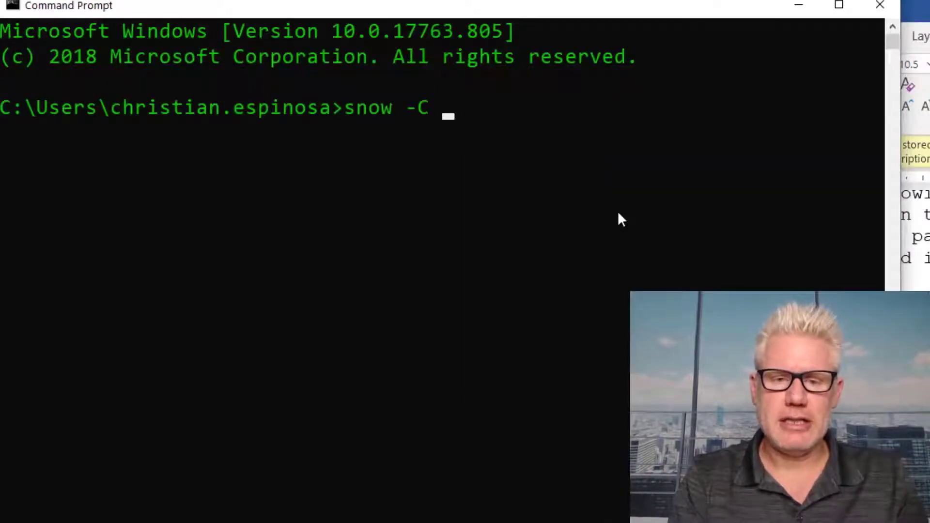
{"action": "type", "text": "-"}
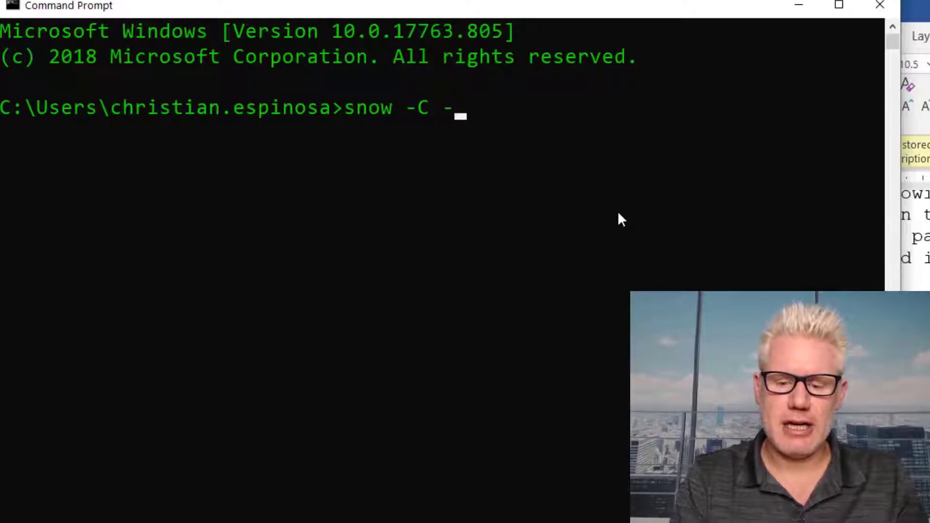
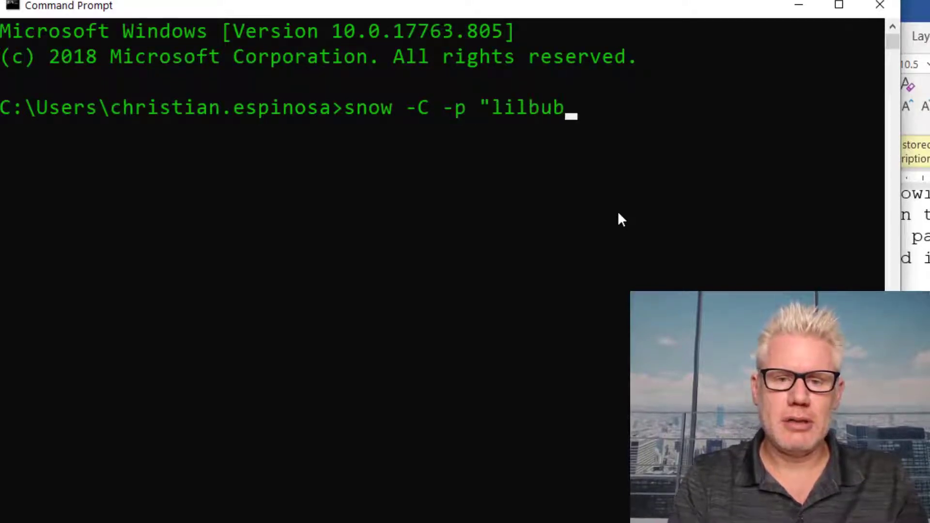
{"action": "type", "text": "\" kitler"}
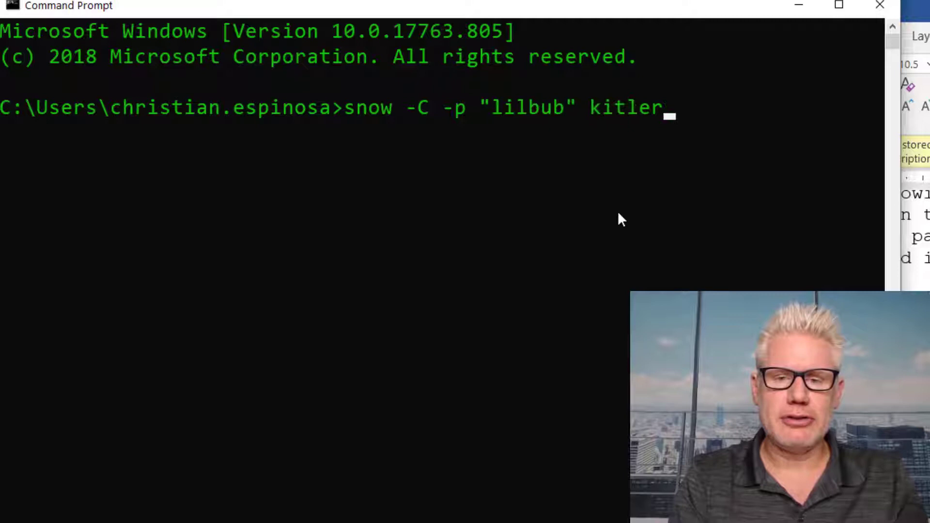
{"action": "type", "text": "2.txt"}
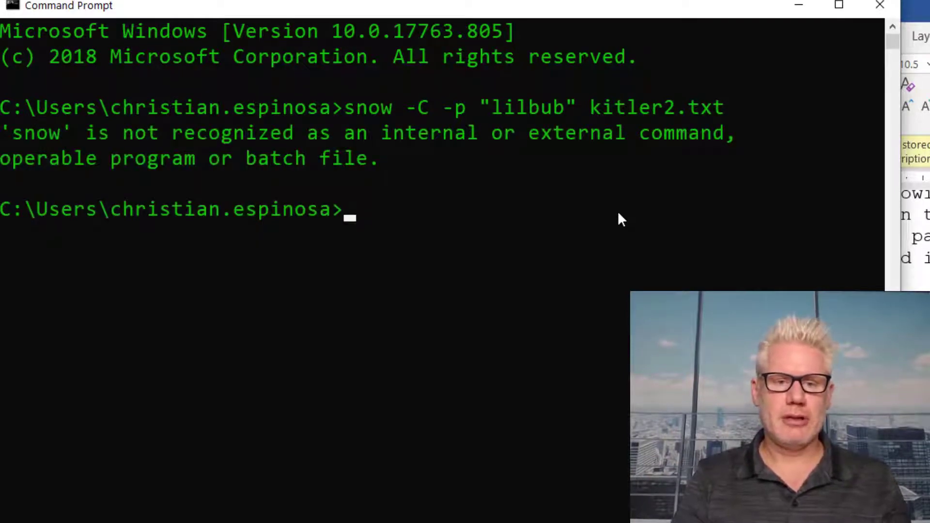
{"action": "type", "text": "c"}
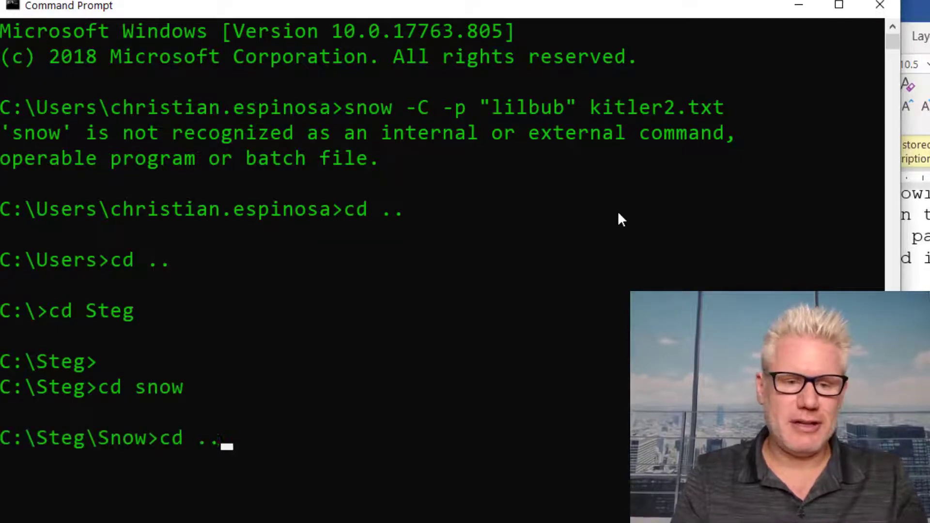
{"action": "key", "text": "Return"}
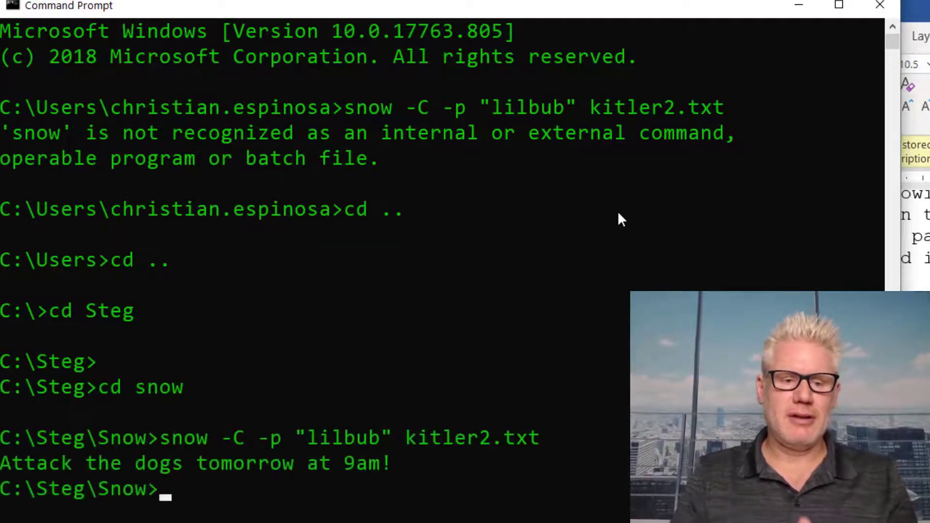